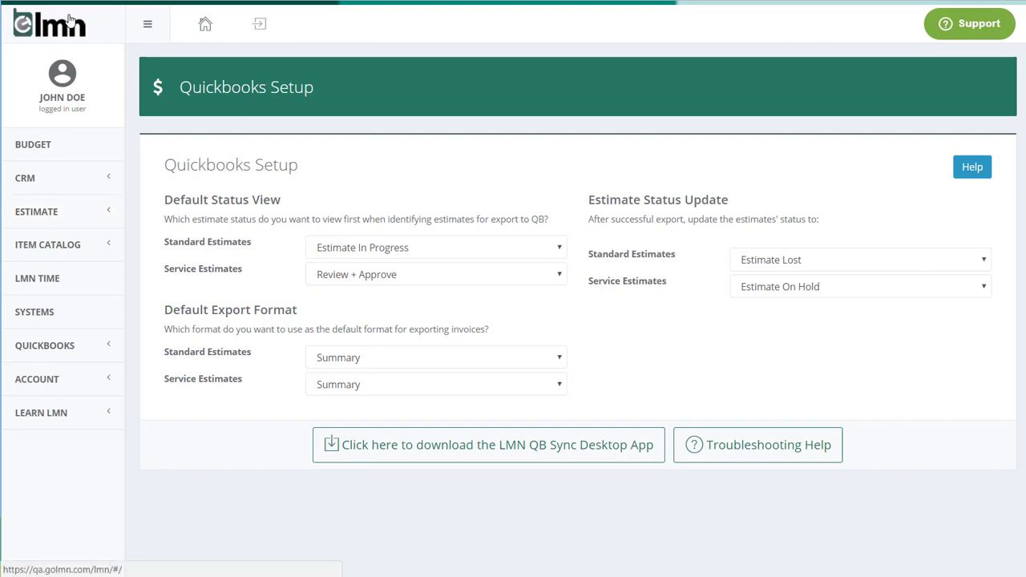
Go to the home dashboard and reach Cost Codes under the Estimate settings.
click(205, 24)
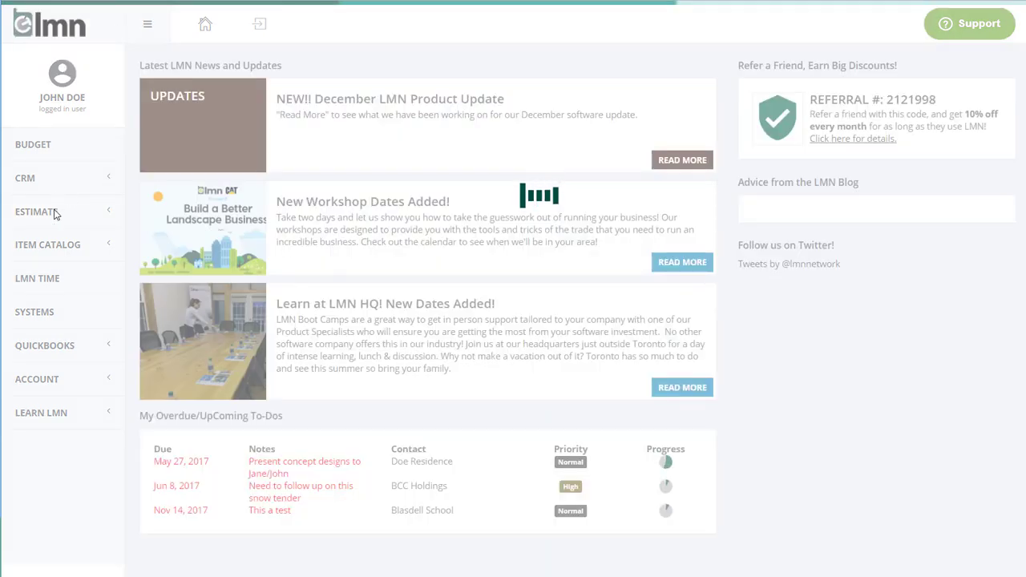
click(35, 212)
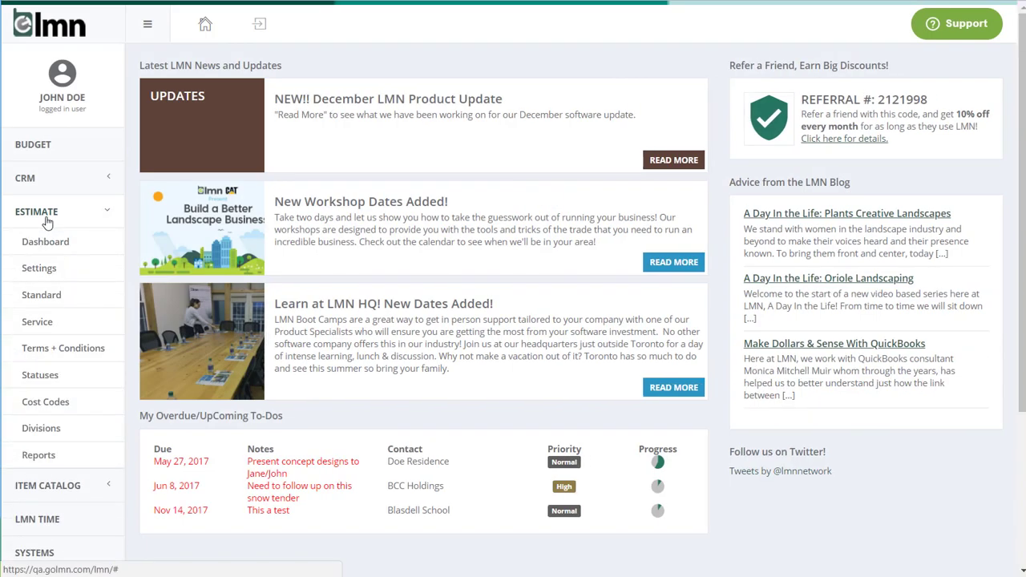
click(45, 401)
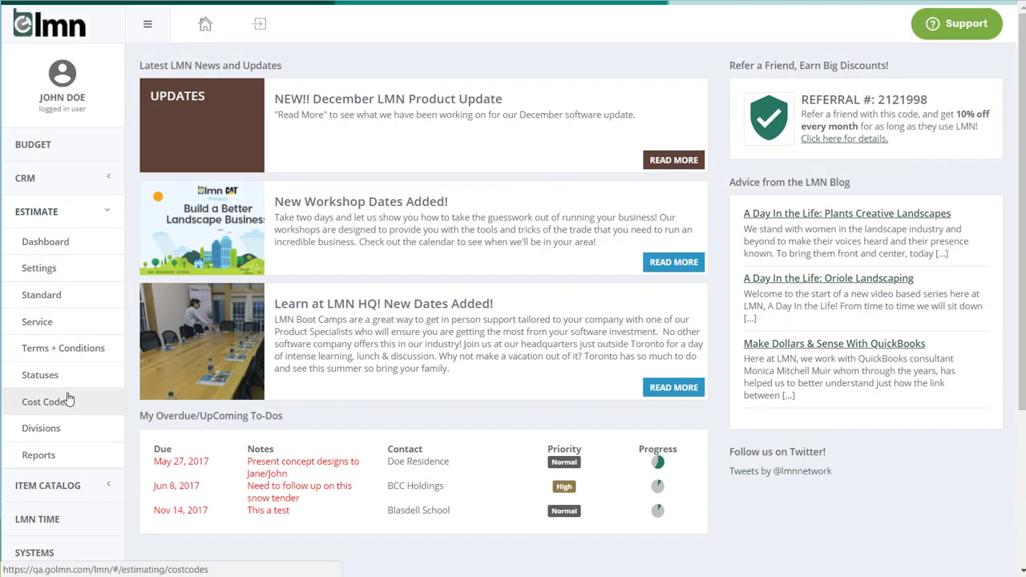
click(52, 400)
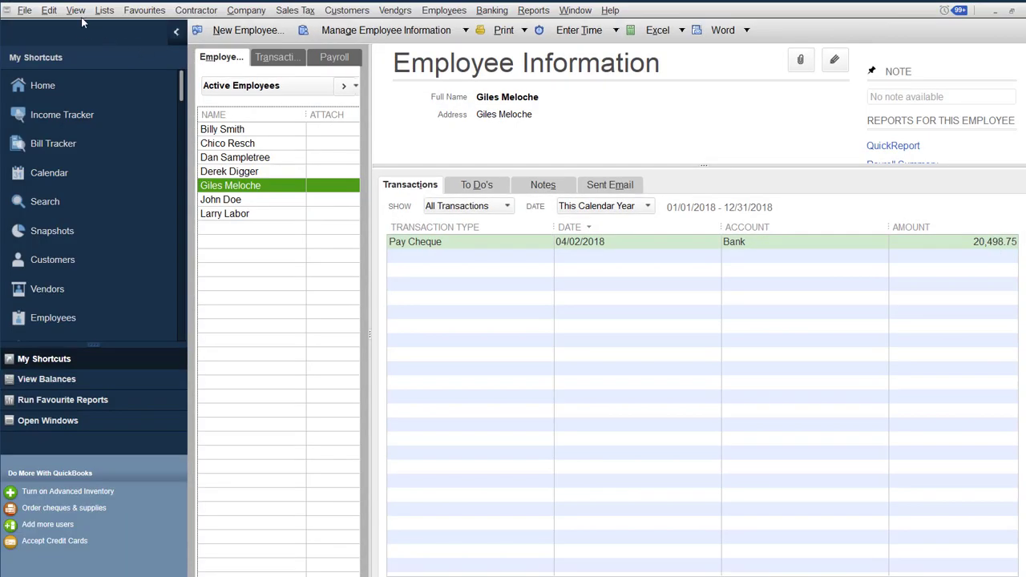
Review the Item List's top-level service items: 100.0 Install, 200.0 Grounds Maintenance, 300.0 Snow + Ice.
click(75, 9)
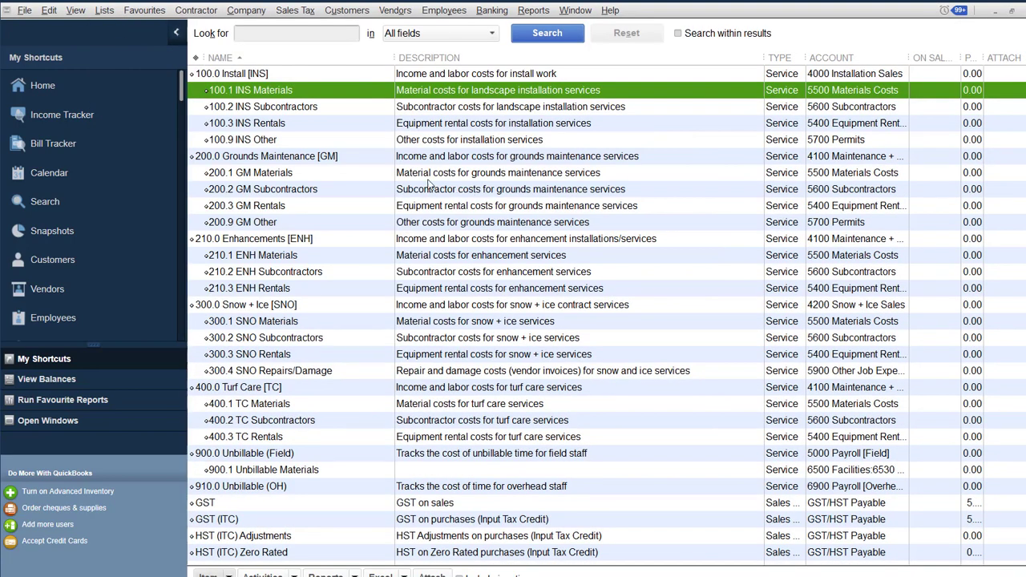
mouse_move(318, 109)
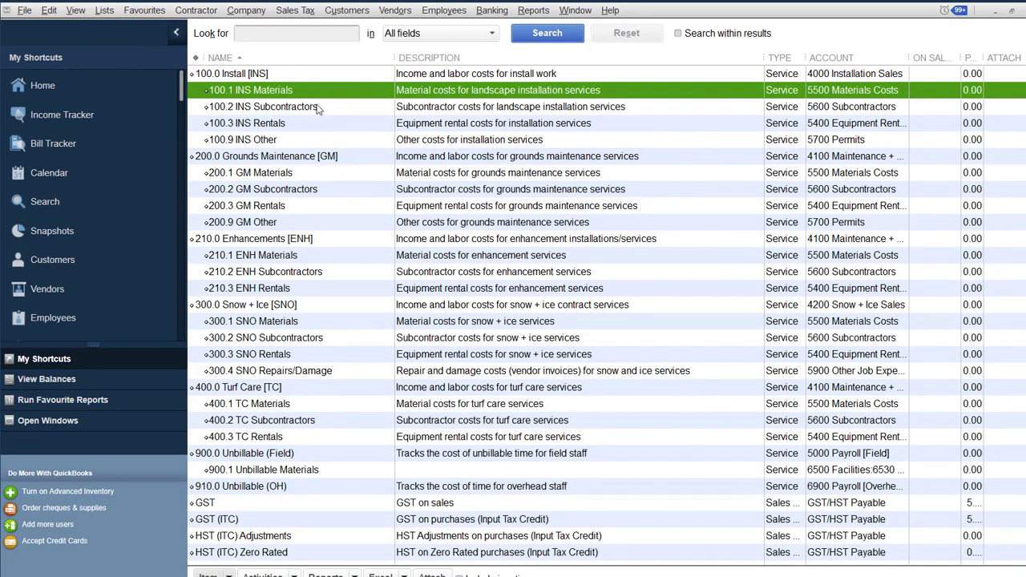
click(233, 74)
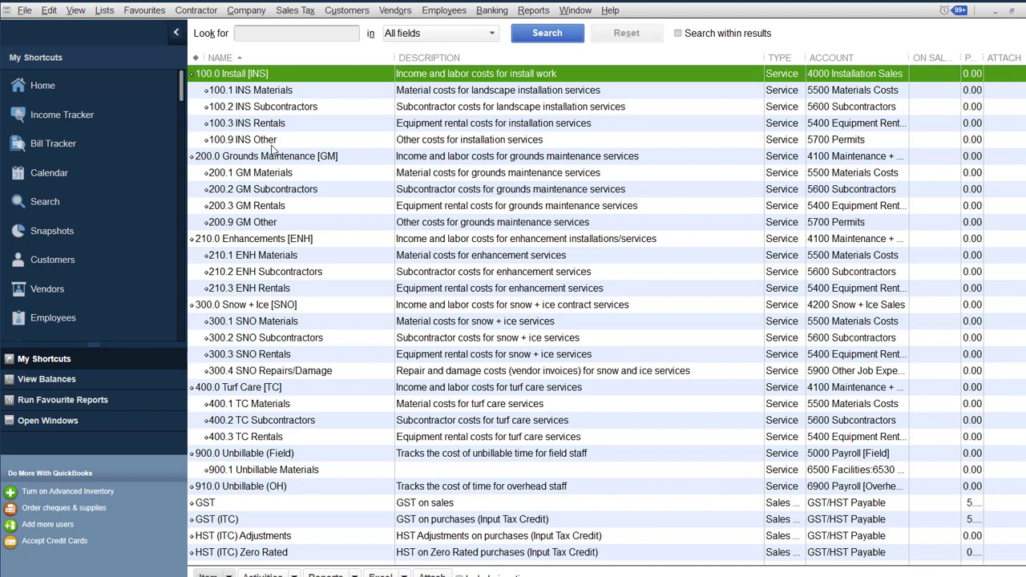
mouse_move(273, 151)
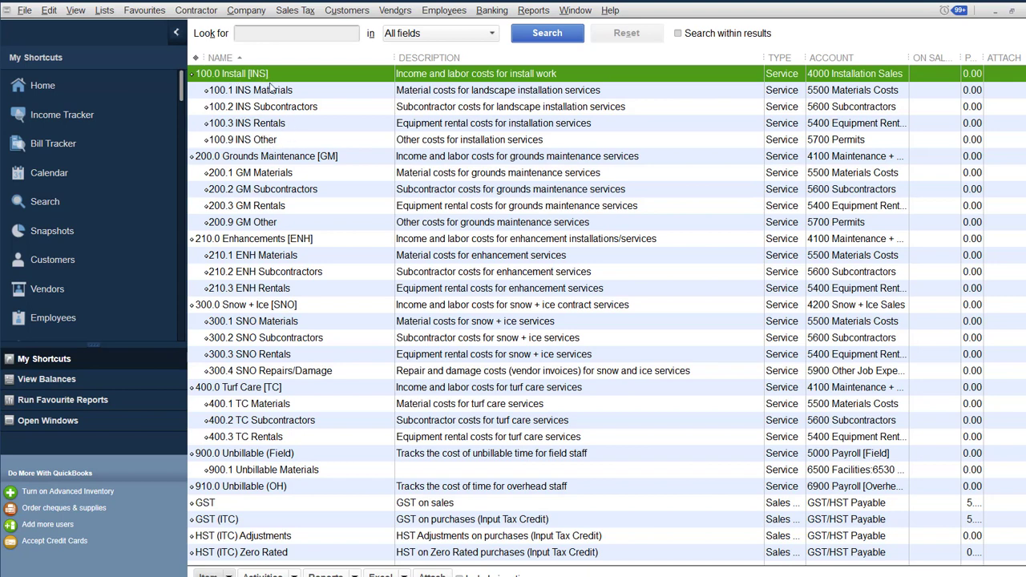
click(264, 156)
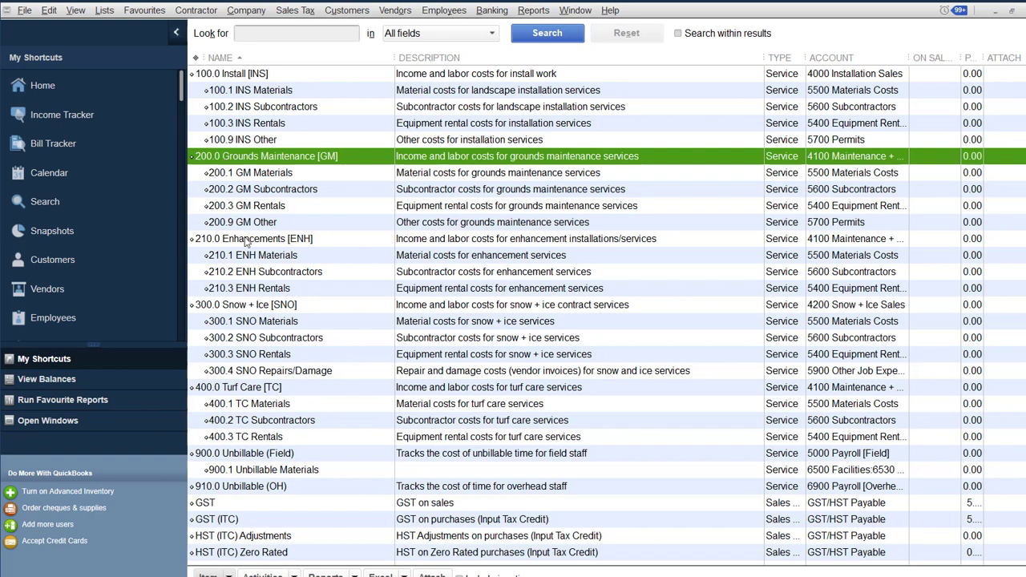
click(247, 305)
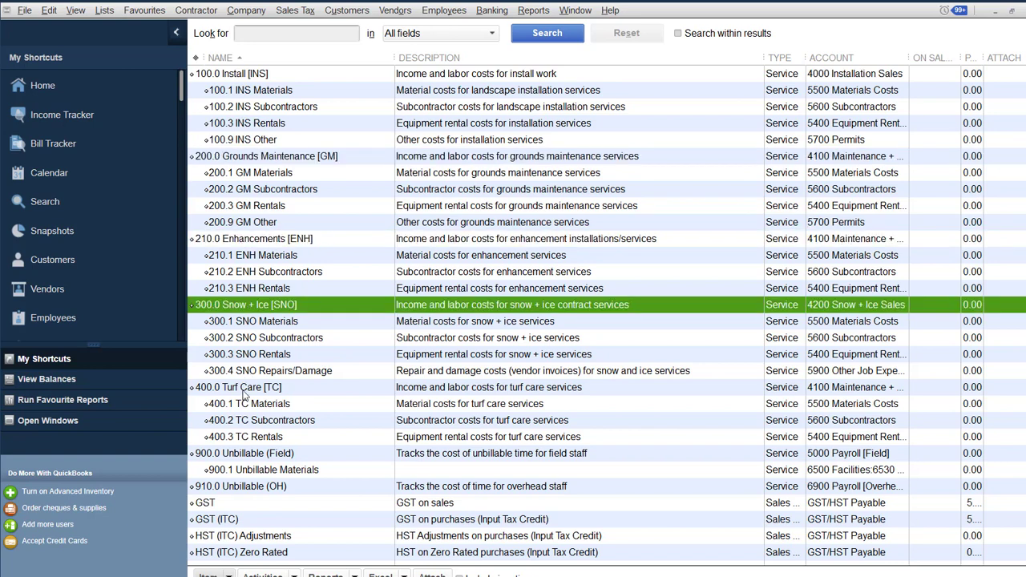
click(237, 387)
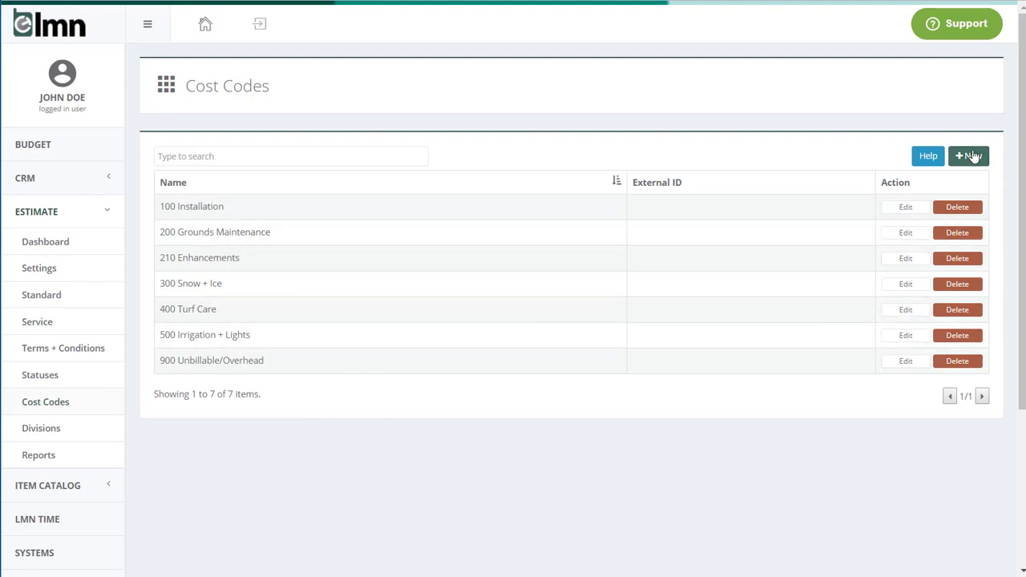
Add a new cost code named '600 Water Features' and save it.
click(969, 155)
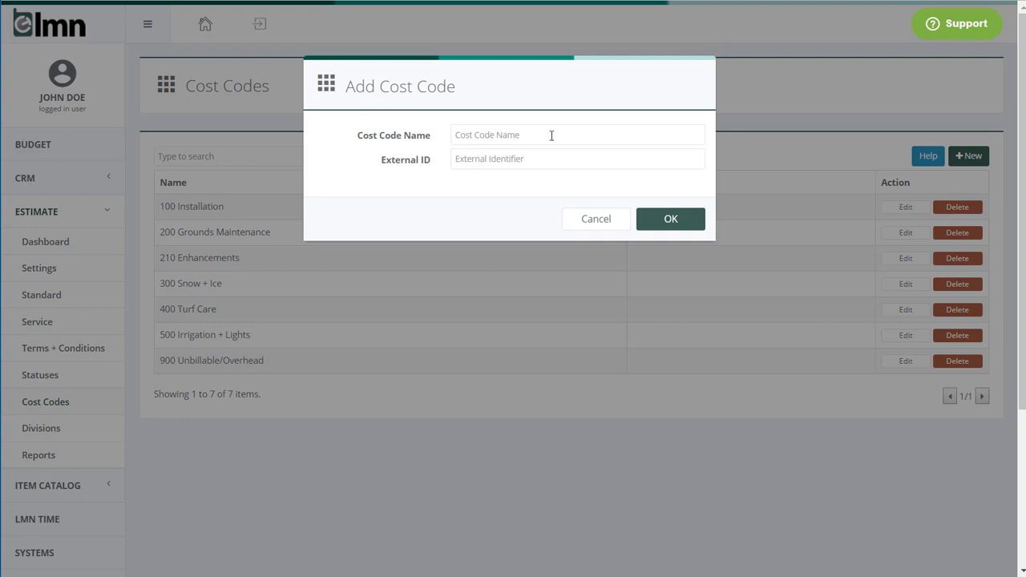
text(60)
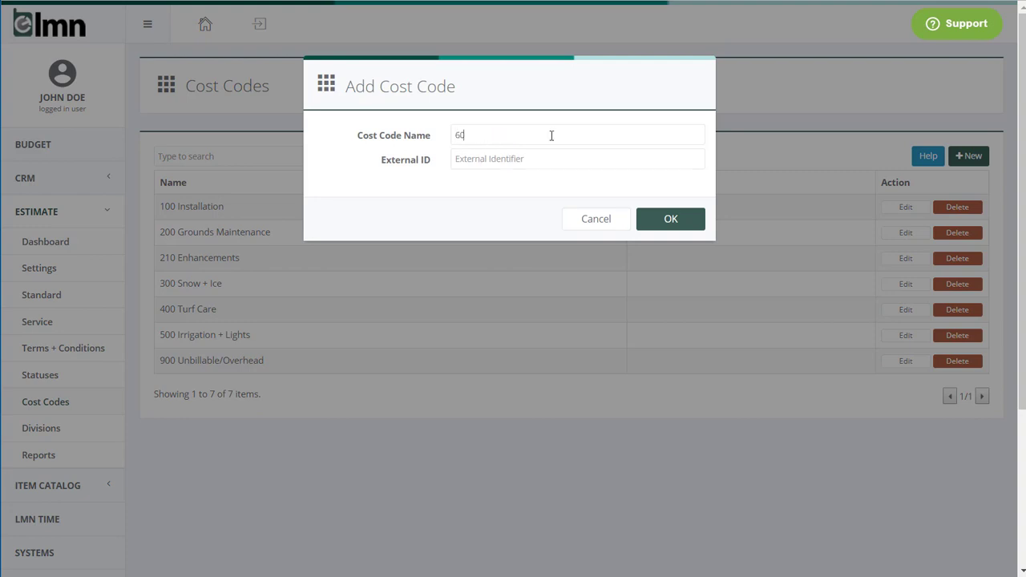
text(00)
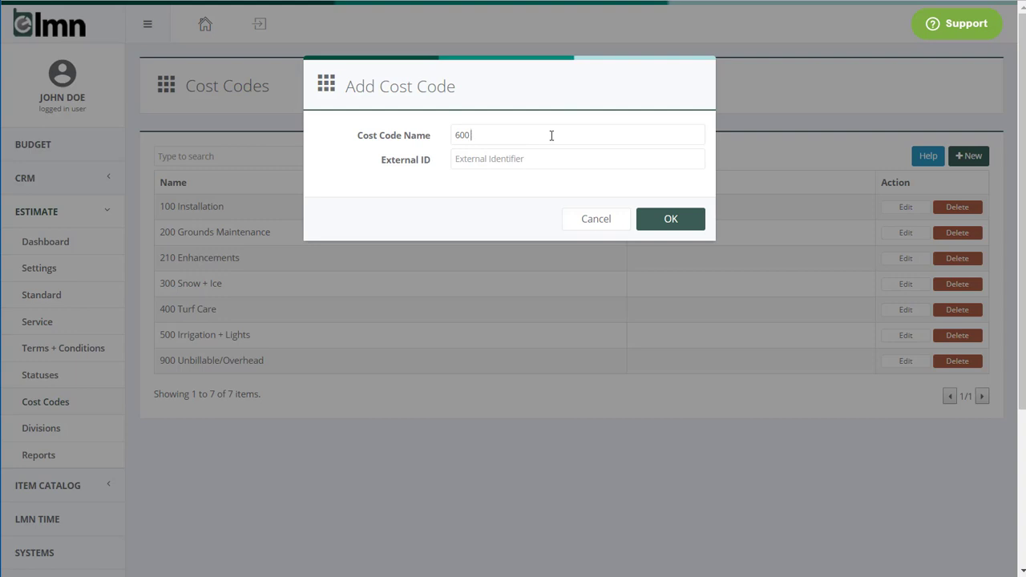
text(Water Features)
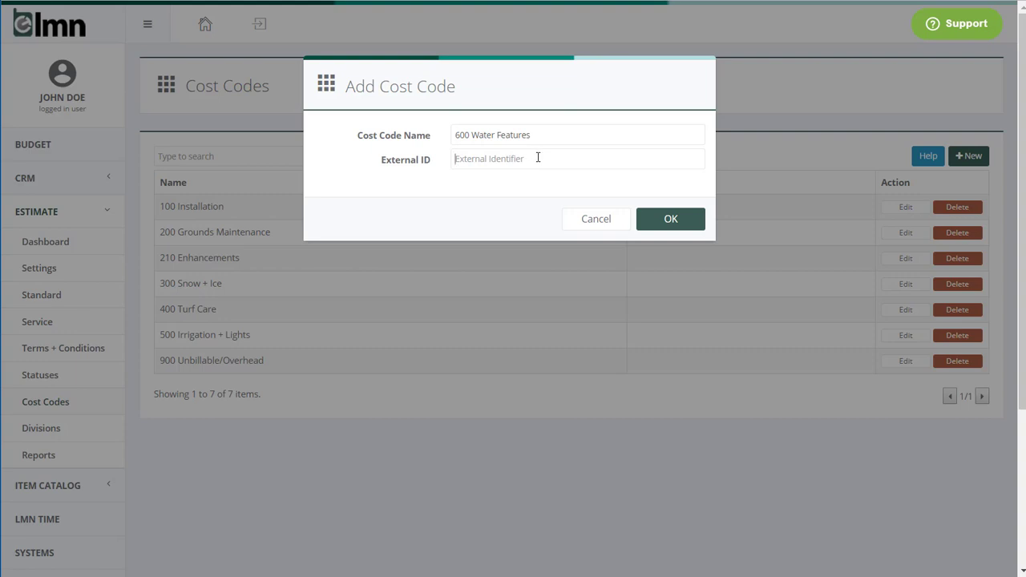
click(670, 218)
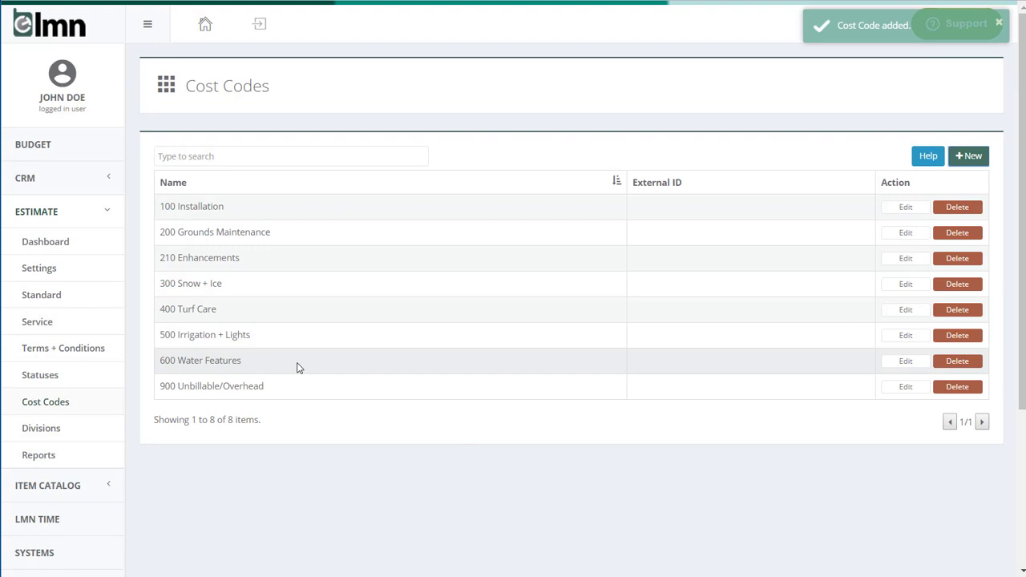
mouse_move(358, 447)
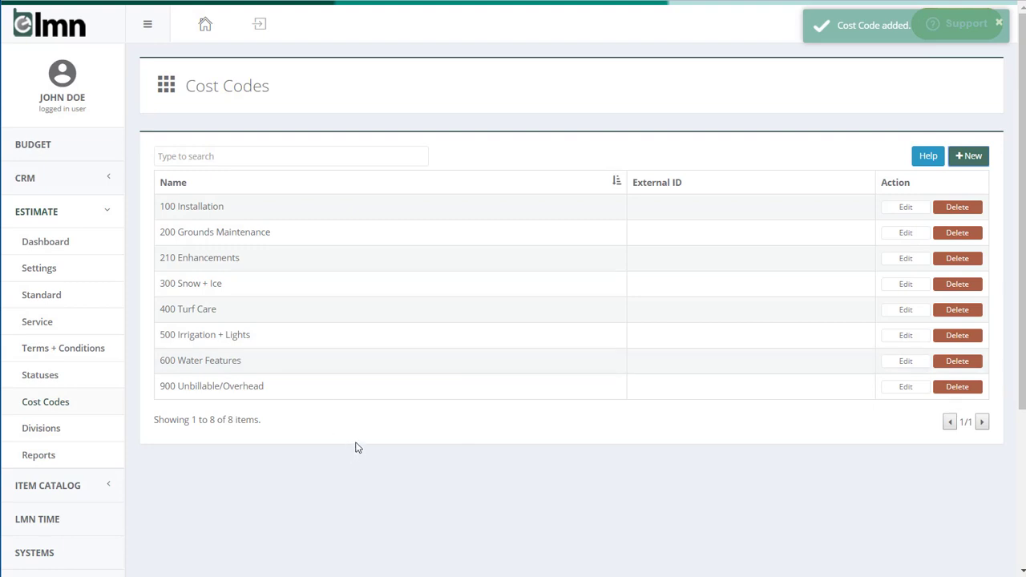